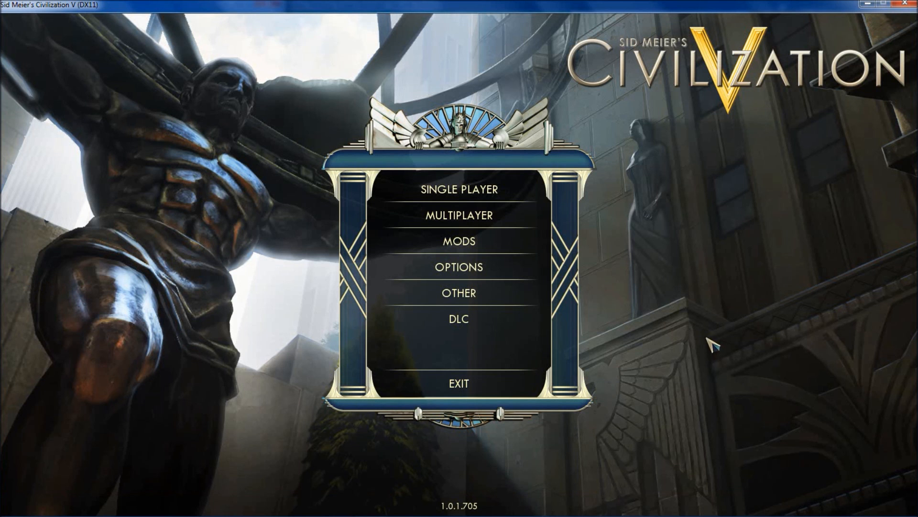
pyautogui.moveTo(497, 249)
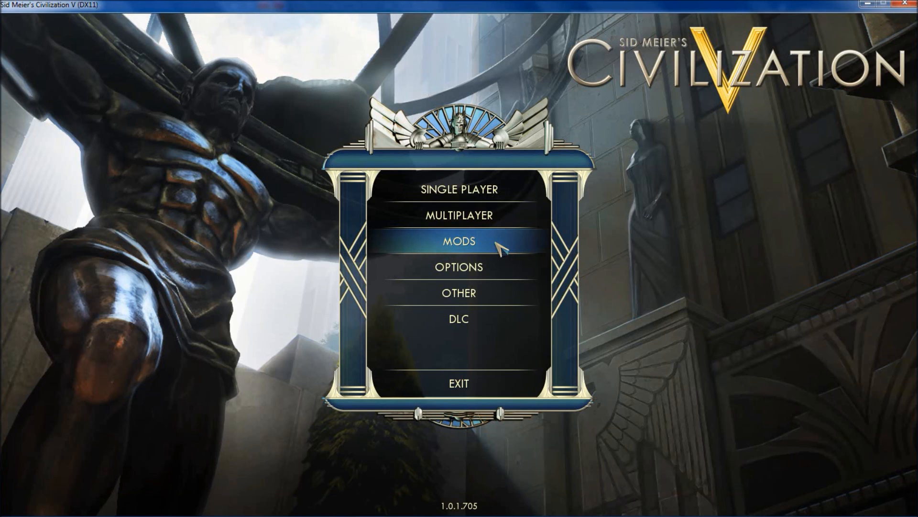
# Enter the Mods screen and accept the mod usage agreement to show installed mods
pyautogui.click(459, 241)
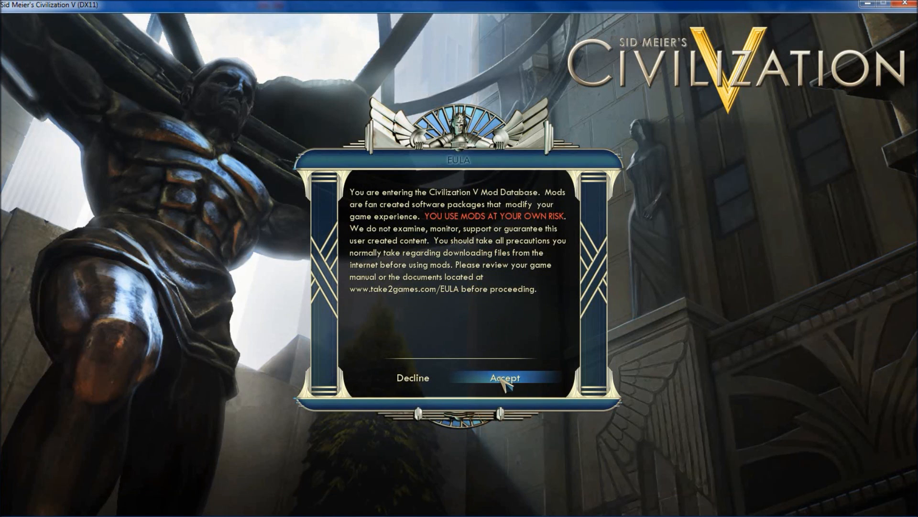
pyautogui.click(504, 377)
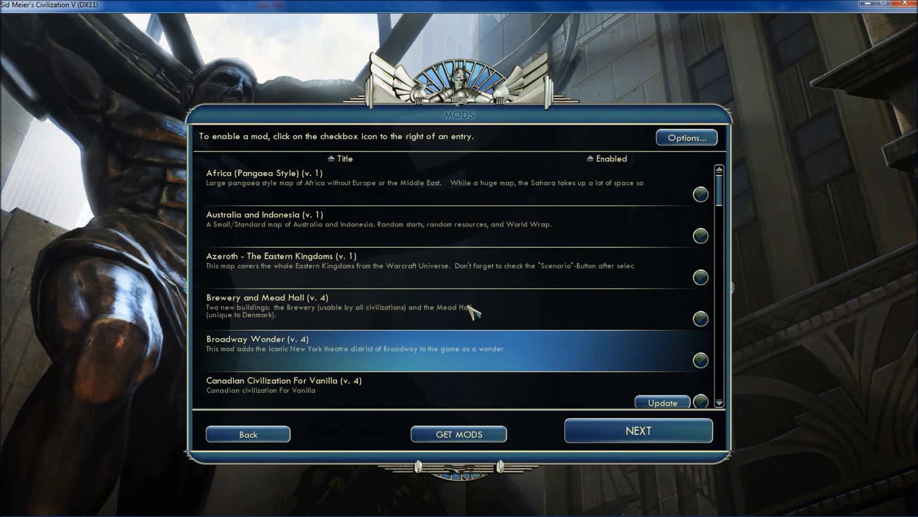
pyautogui.moveTo(458, 434)
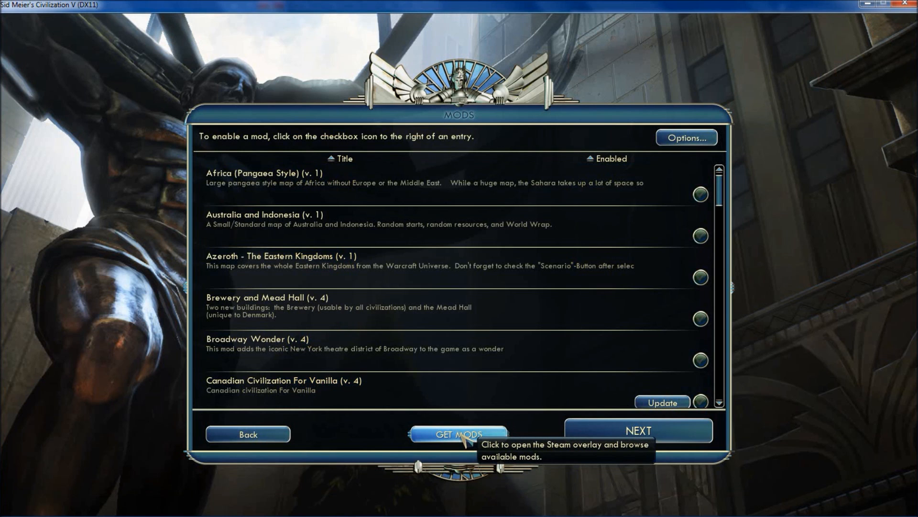
# Subscribe to the Ethnic Units mod from its Steam Workshop page via Get Mods
pyautogui.click(459, 435)
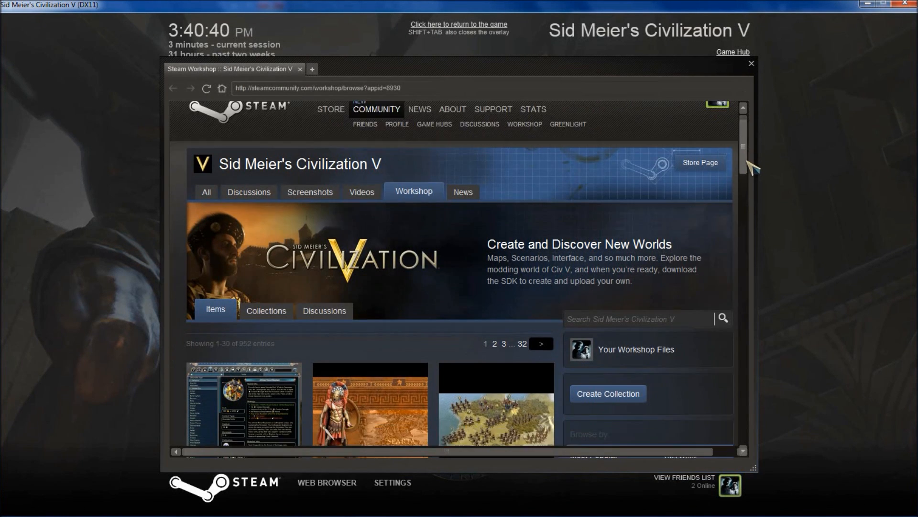
pyautogui.scroll(-3)
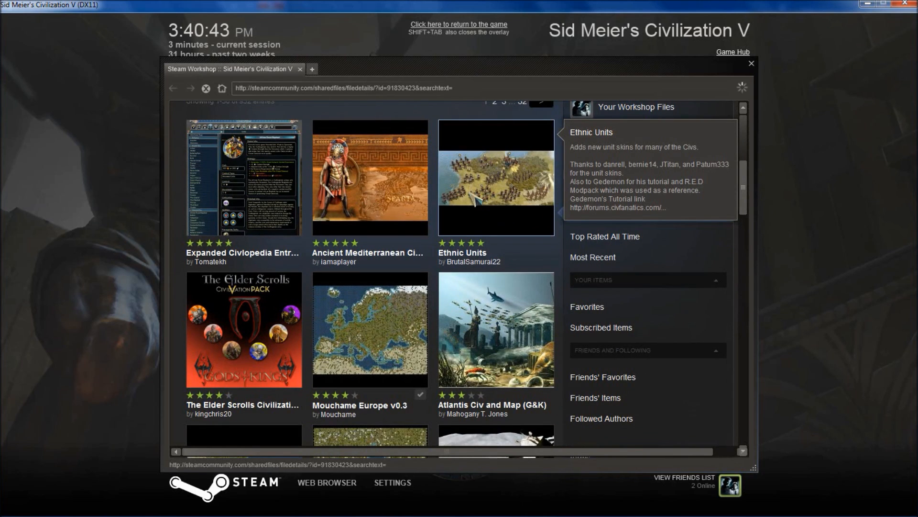
pyautogui.click(495, 178)
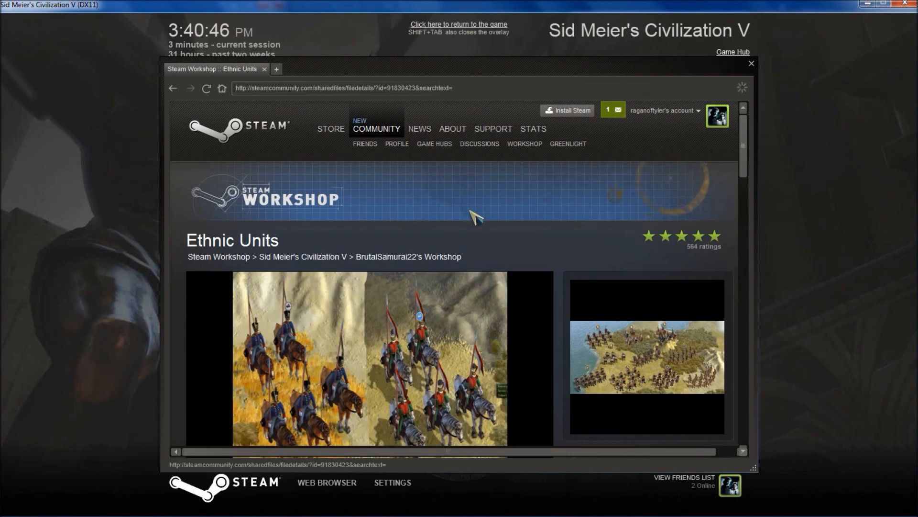
pyautogui.scroll(-3)
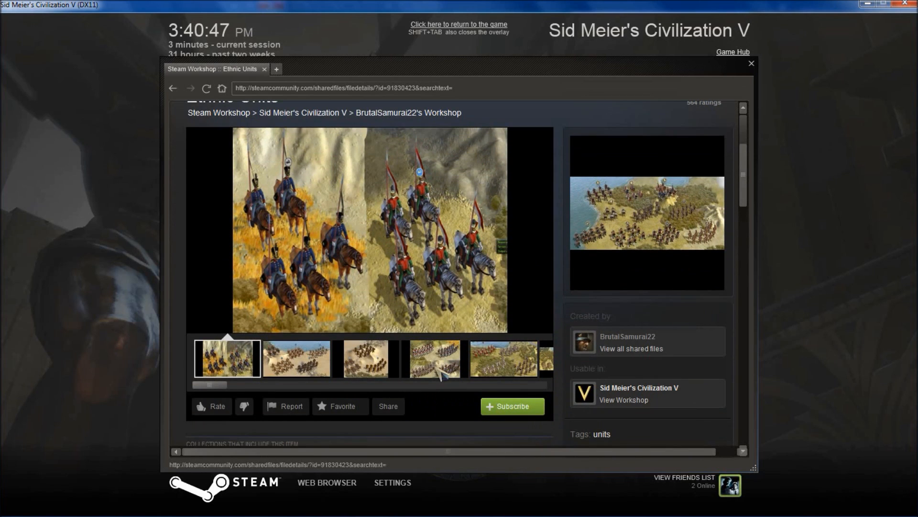
pyautogui.click(511, 405)
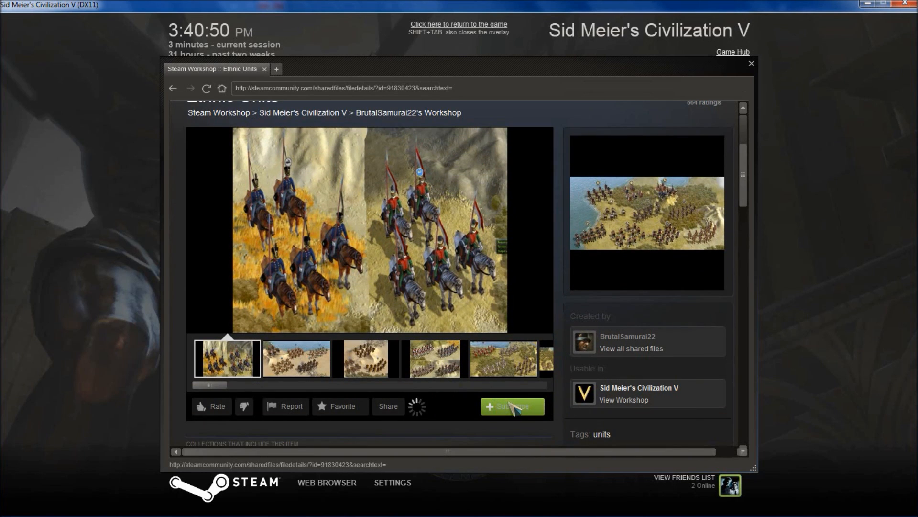
pyautogui.click(510, 406)
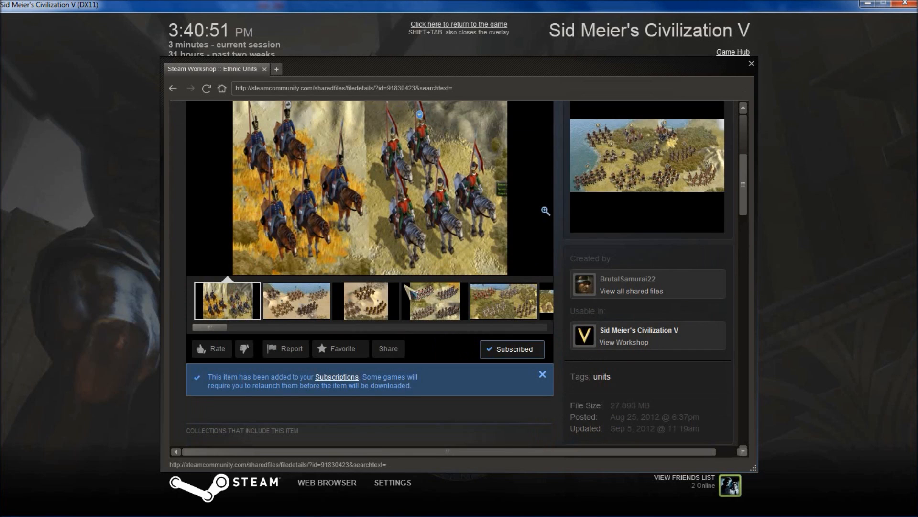
pyautogui.moveTo(458, 27)
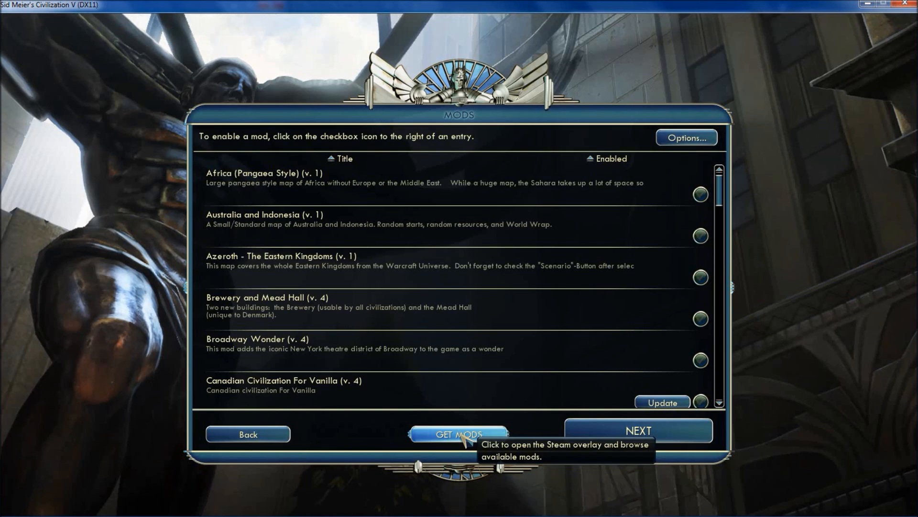
pyautogui.moveTo(460, 194)
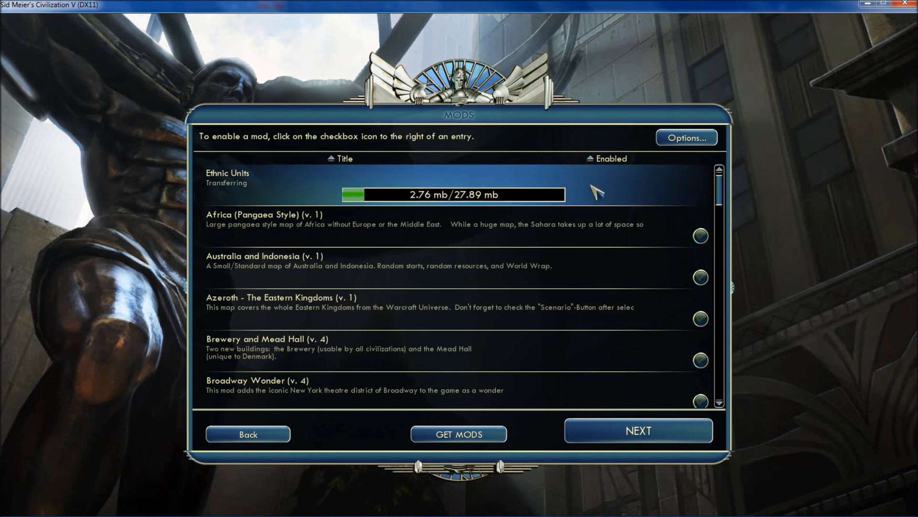
pyautogui.moveTo(640, 194)
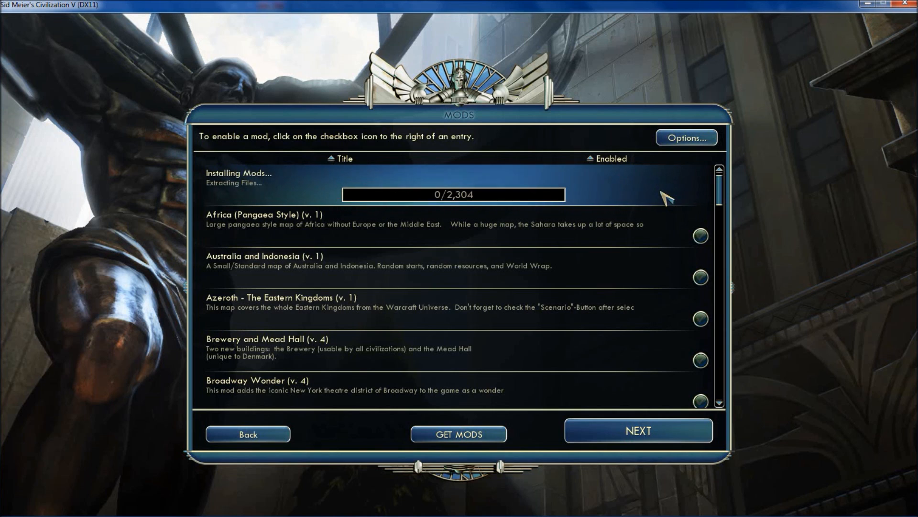
pyautogui.moveTo(624, 198)
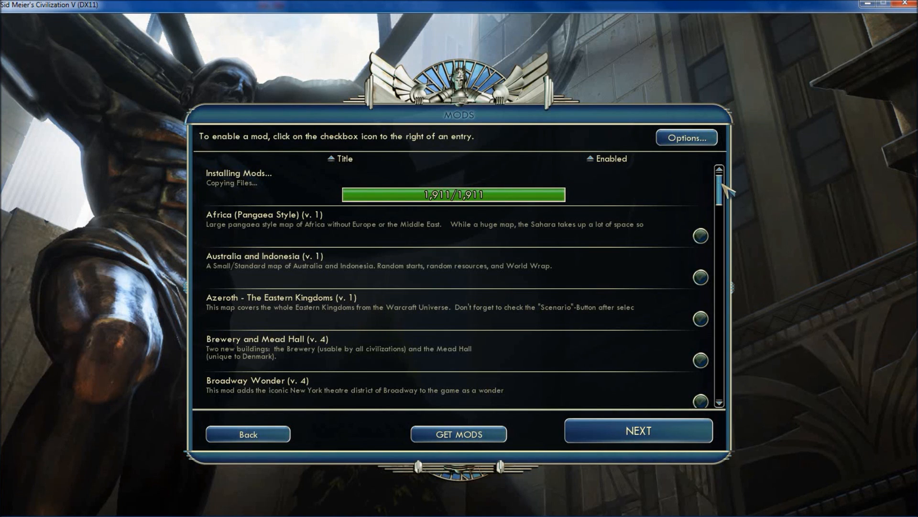
# Wait for Ethnic Units to download and install, then scroll the mods list
pyautogui.scroll(-3)
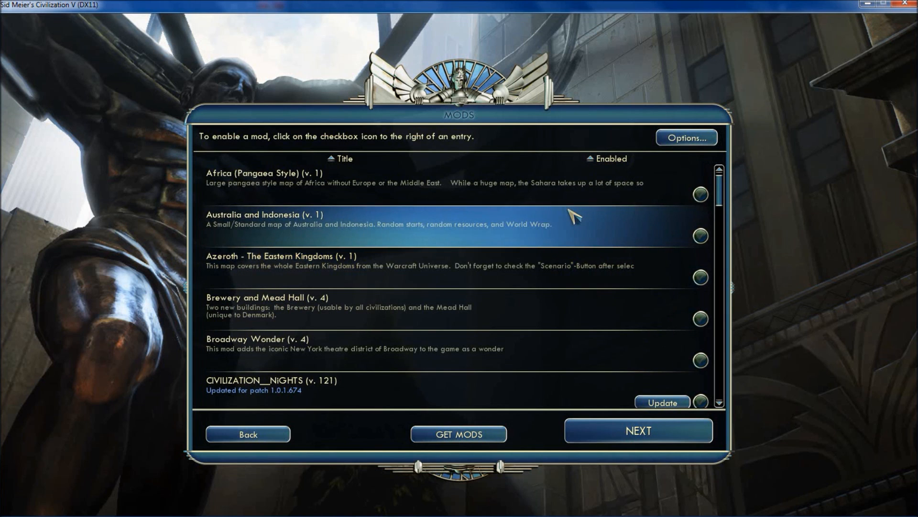
pyautogui.moveTo(602, 210)
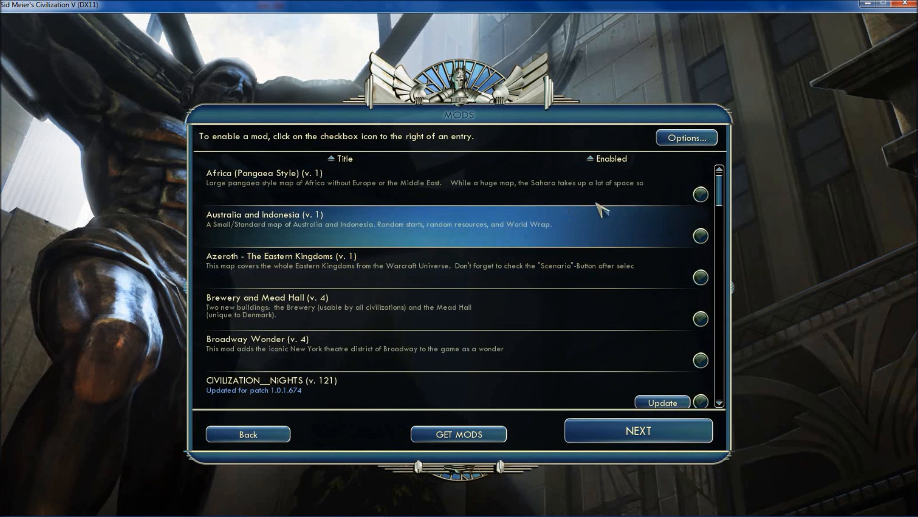
# Scroll the mods list while Civilization Nights_Gods and Kings transfers
pyautogui.scroll(-3)
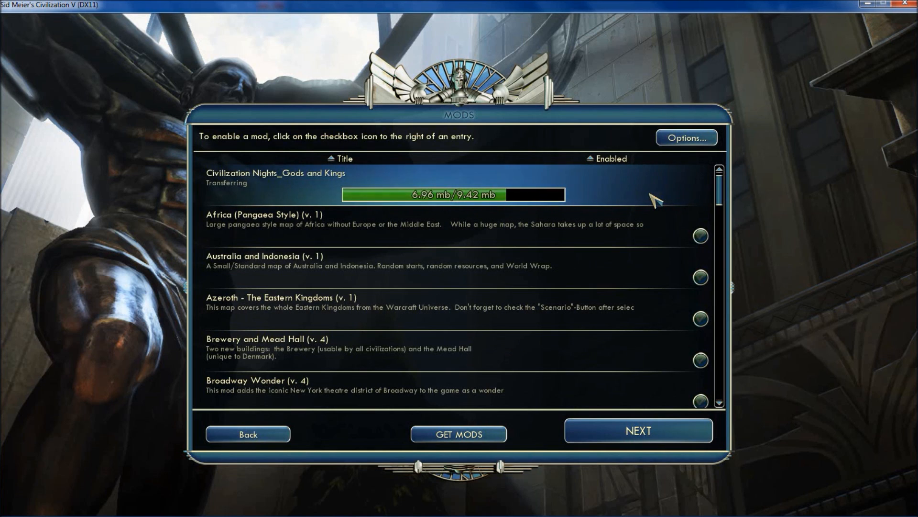
pyautogui.moveTo(638, 201)
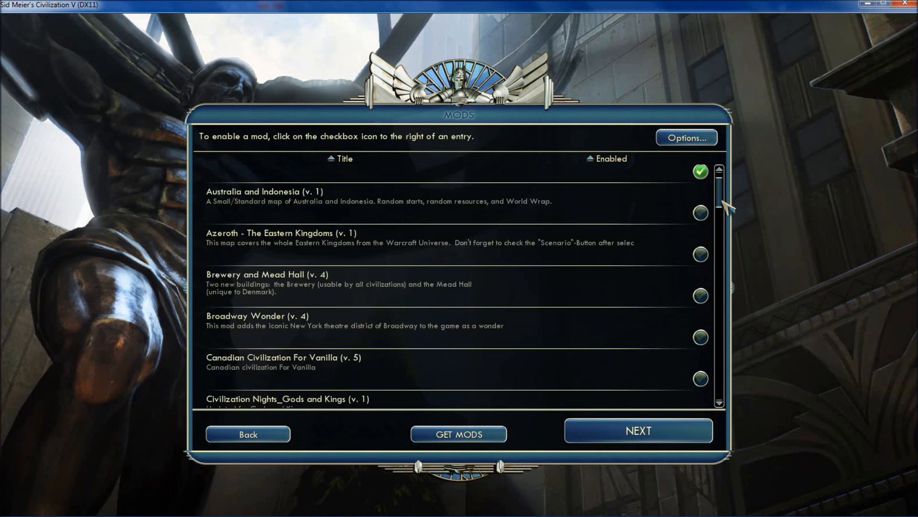
# Tick Enabled for LOTR CivPack - Rohan and Ireland Small Map, leaving Karnak Wonder off
pyautogui.scroll(-3)
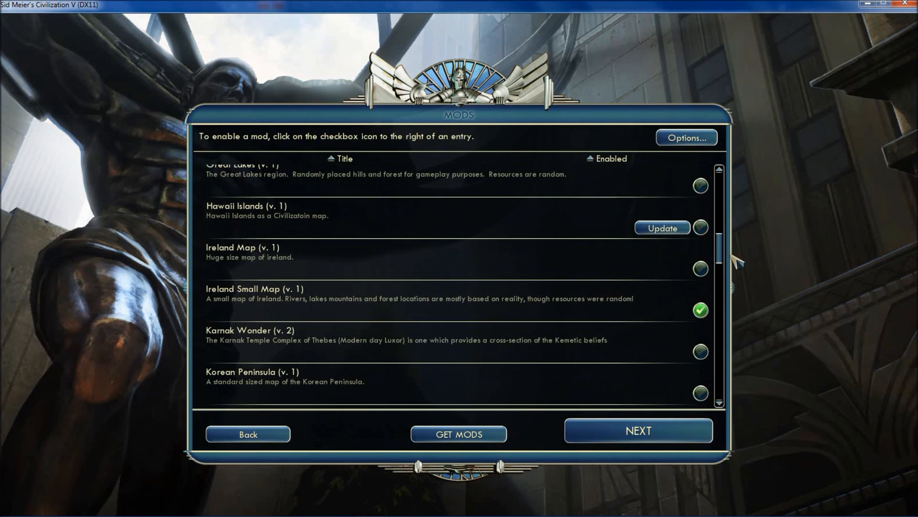
pyautogui.scroll(-3)
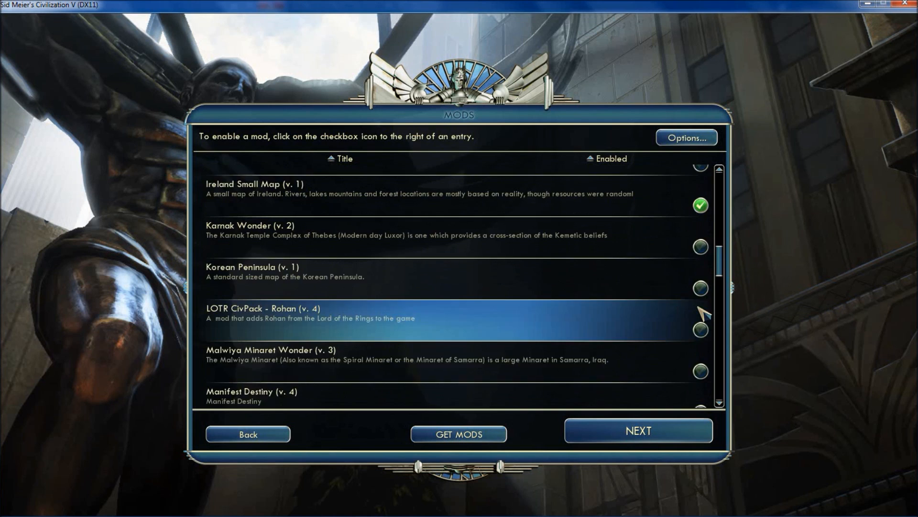
pyautogui.click(700, 309)
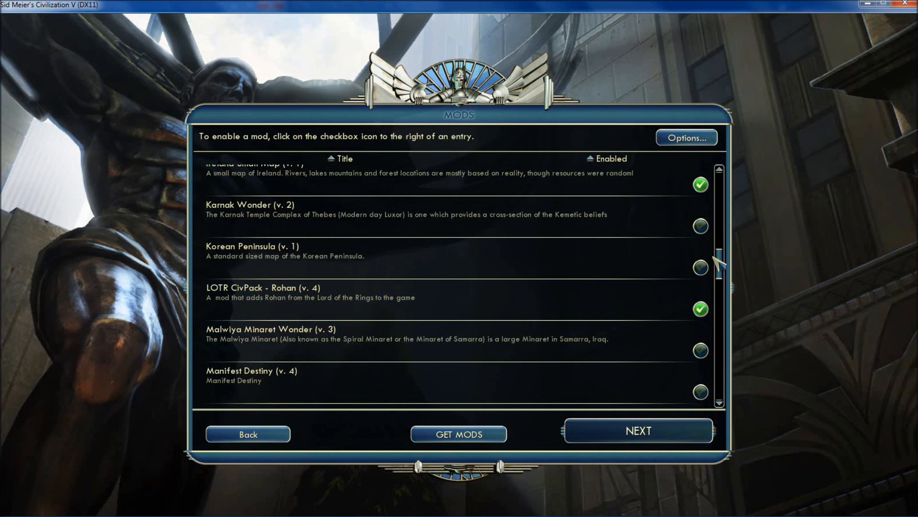
pyautogui.moveTo(726, 264)
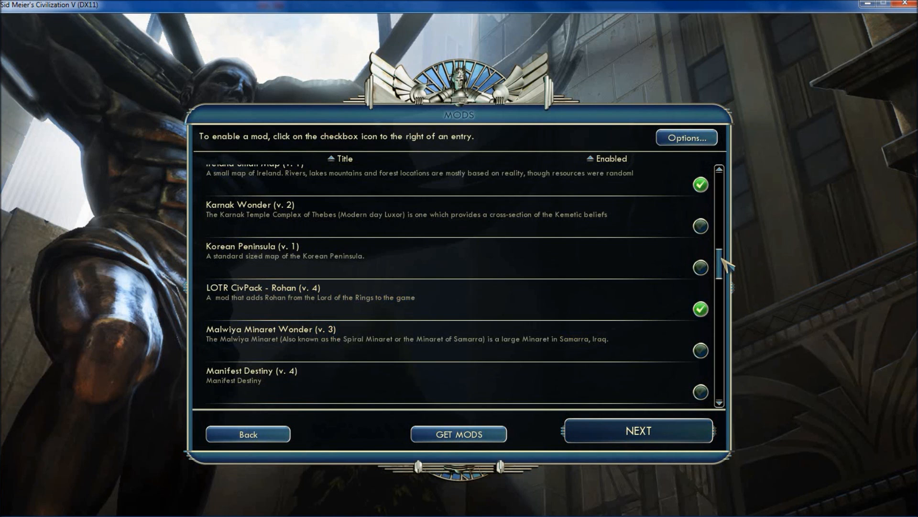
pyautogui.click(637, 431)
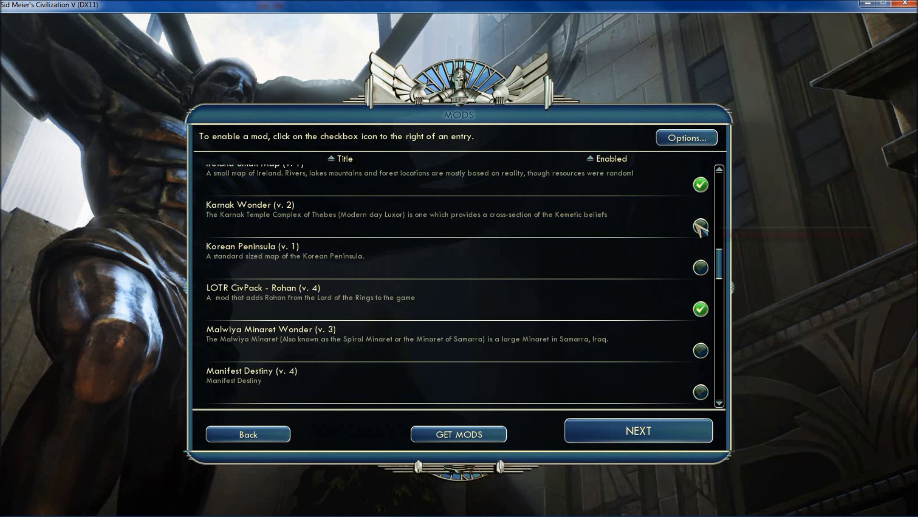
pyautogui.moveTo(701, 228)
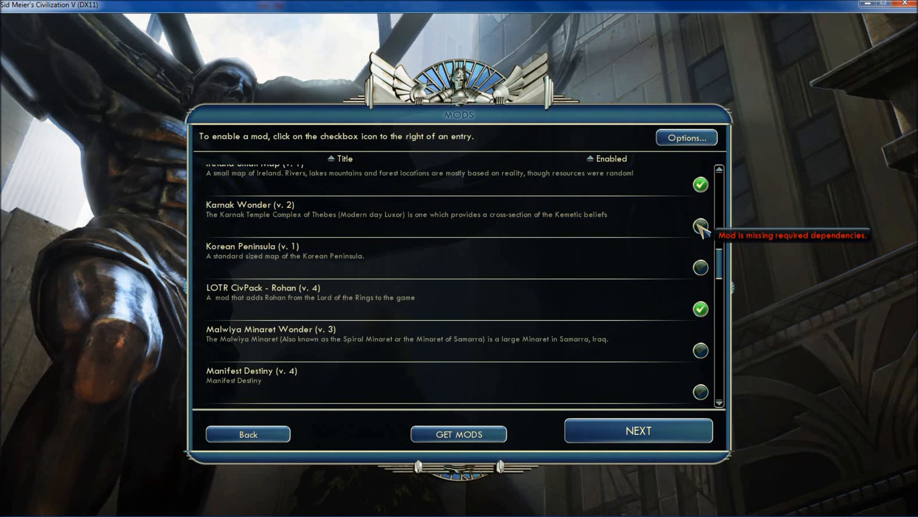
pyautogui.moveTo(637, 430)
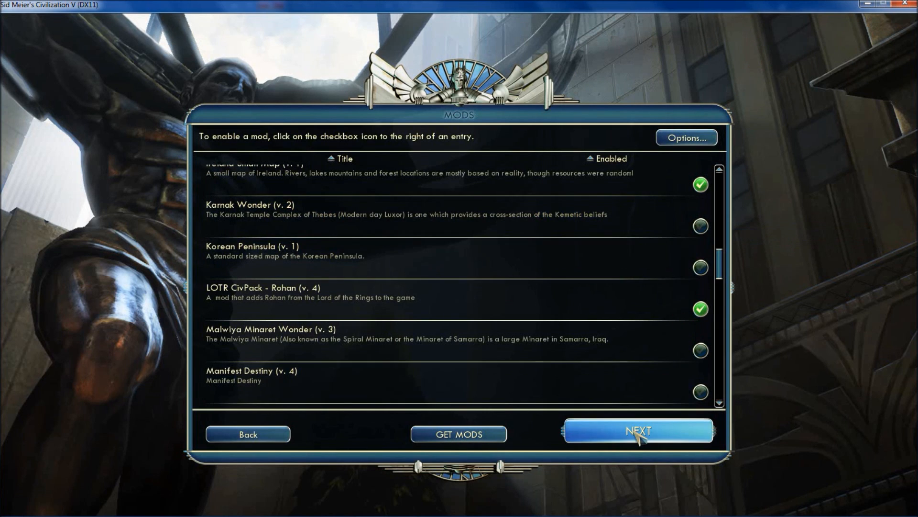
pyautogui.moveTo(543, 307)
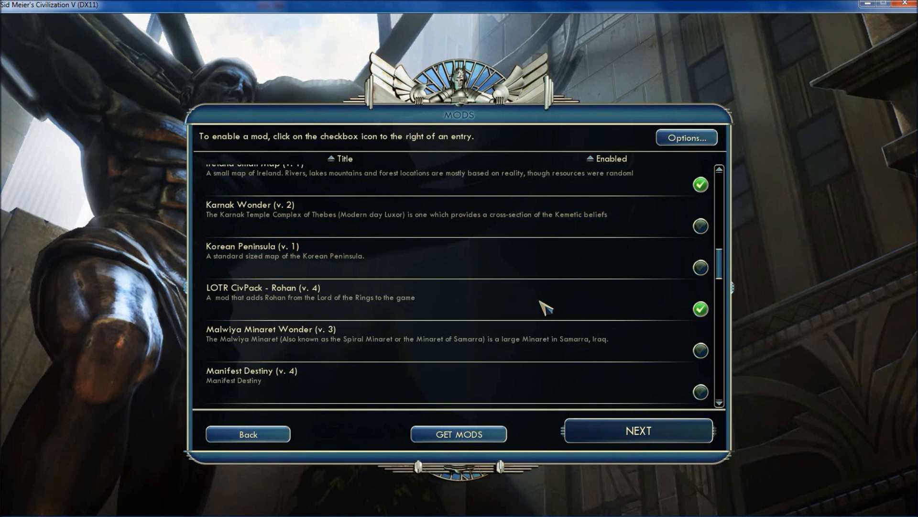
# Proceed to Set Up Game and scroll the civilization list down to Théoden - Rohan
pyautogui.click(637, 429)
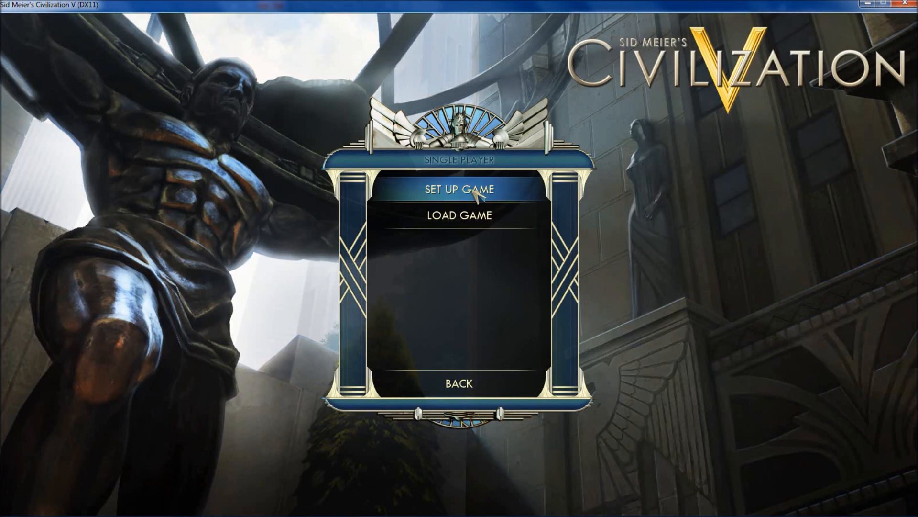
pyautogui.click(459, 190)
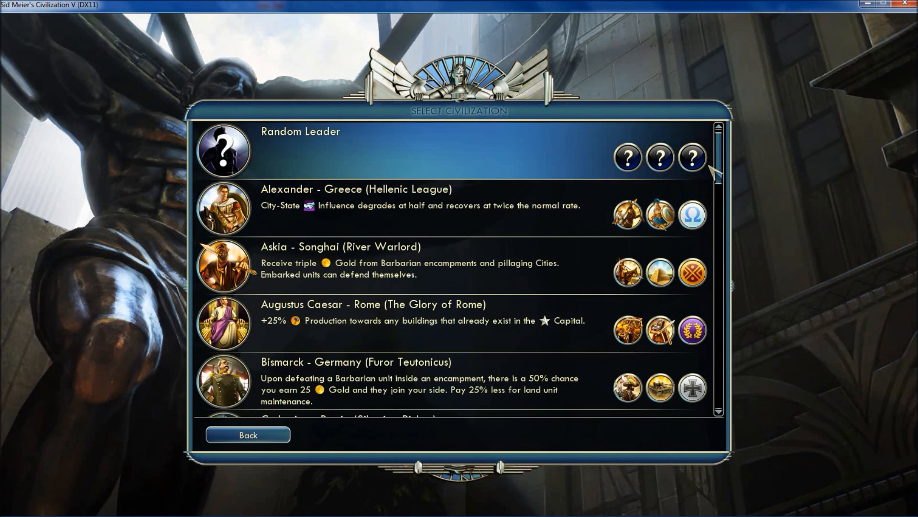
pyautogui.scroll(-3)
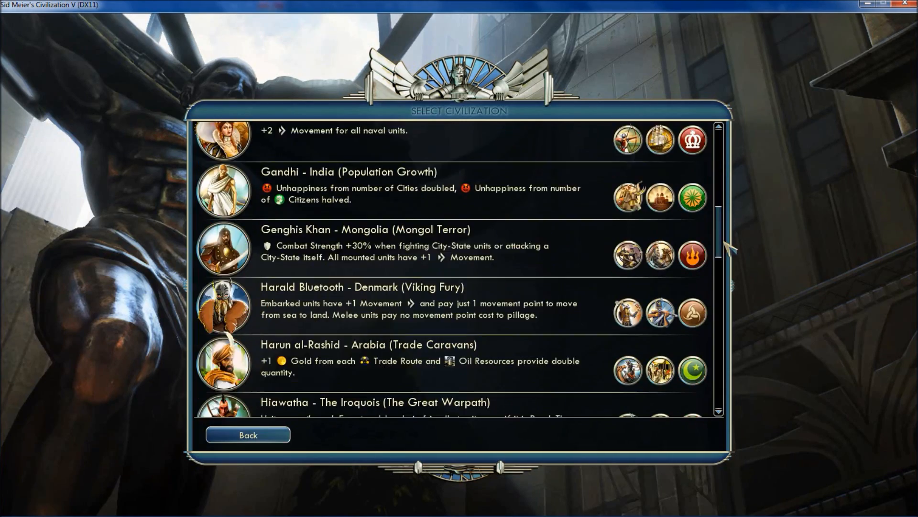
pyautogui.scroll(-3)
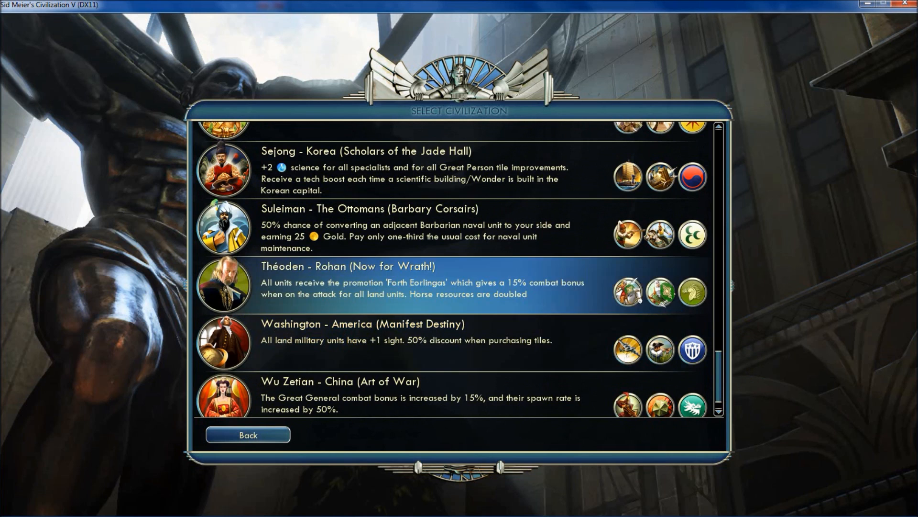
pyautogui.moveTo(392, 307)
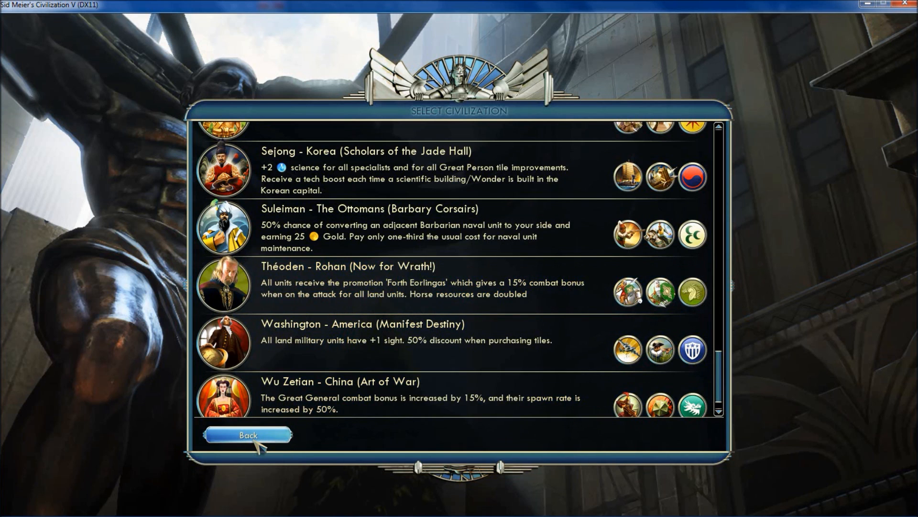
# Back out to Modding Game Setup and scroll the modded map list past Ireland
pyautogui.click(246, 434)
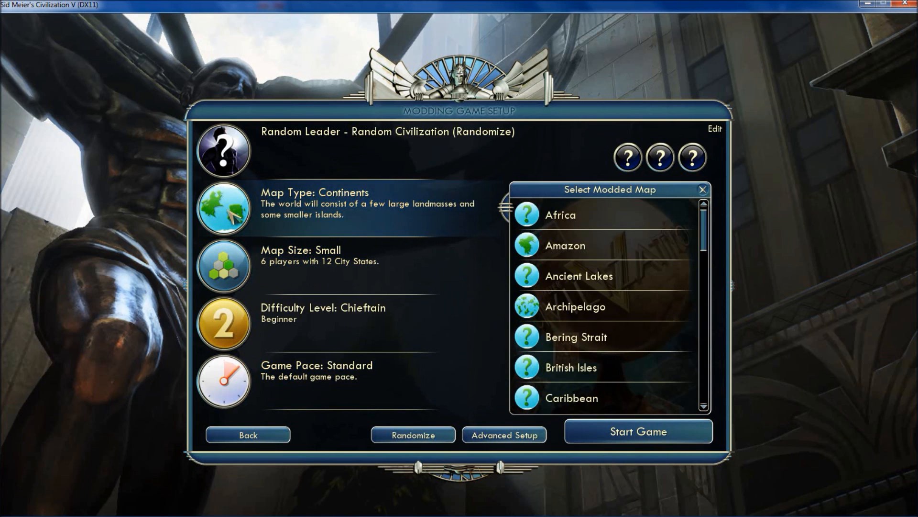
pyautogui.moveTo(559, 215)
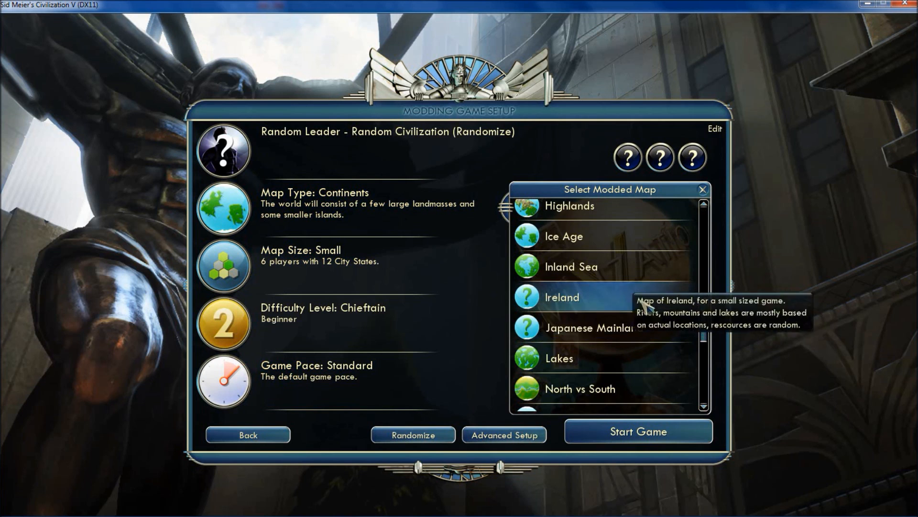
pyautogui.scroll(-3)
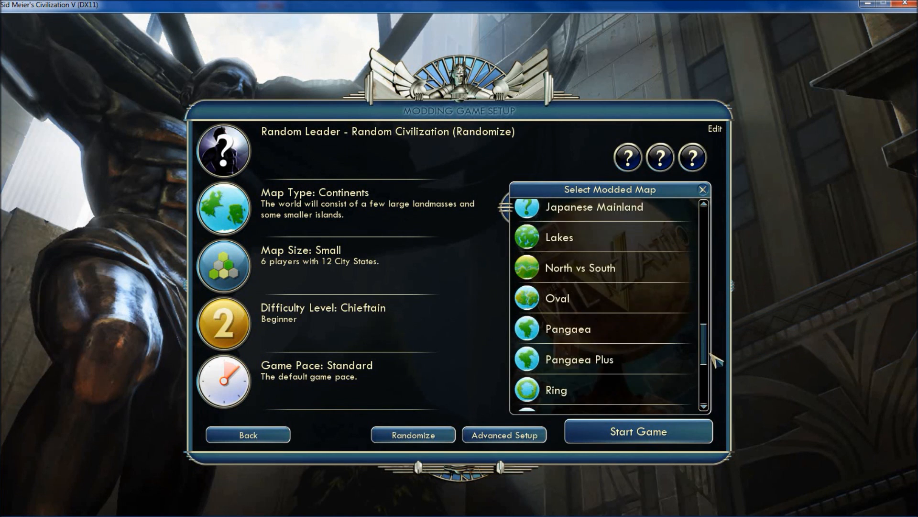
pyautogui.scroll(-3)
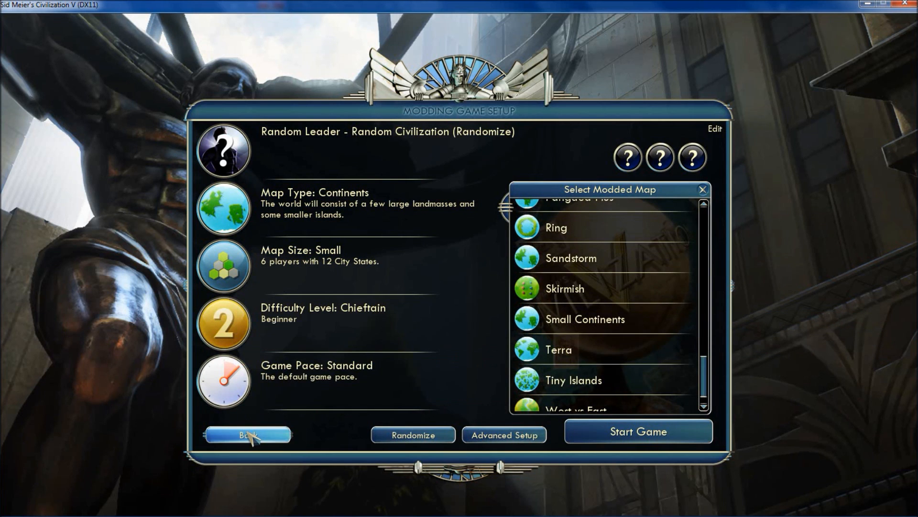
# Back out of modded game setup to the single-player mods panel
pyautogui.click(247, 434)
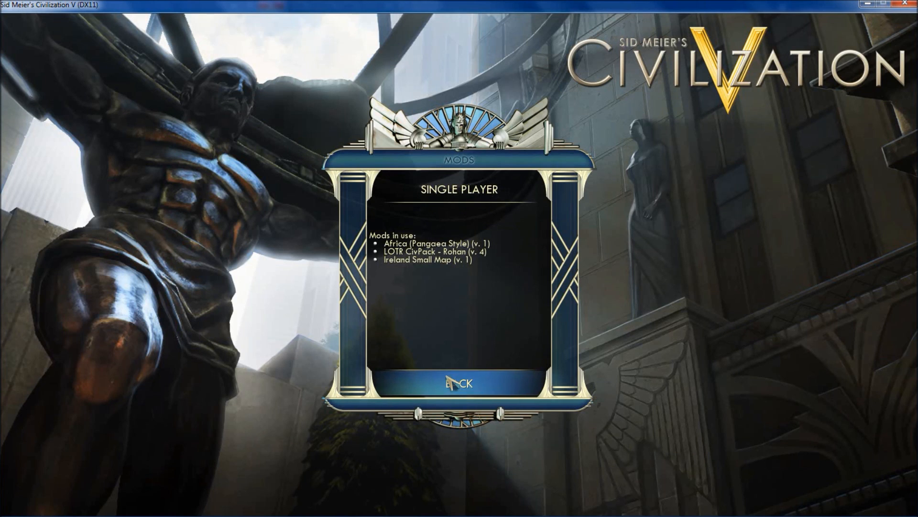
pyautogui.moveTo(414, 360)
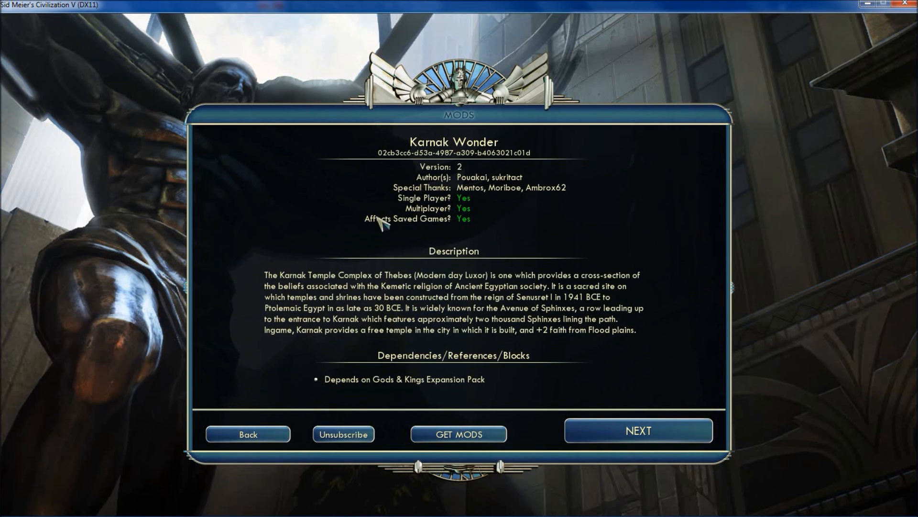
pyautogui.moveTo(342, 434)
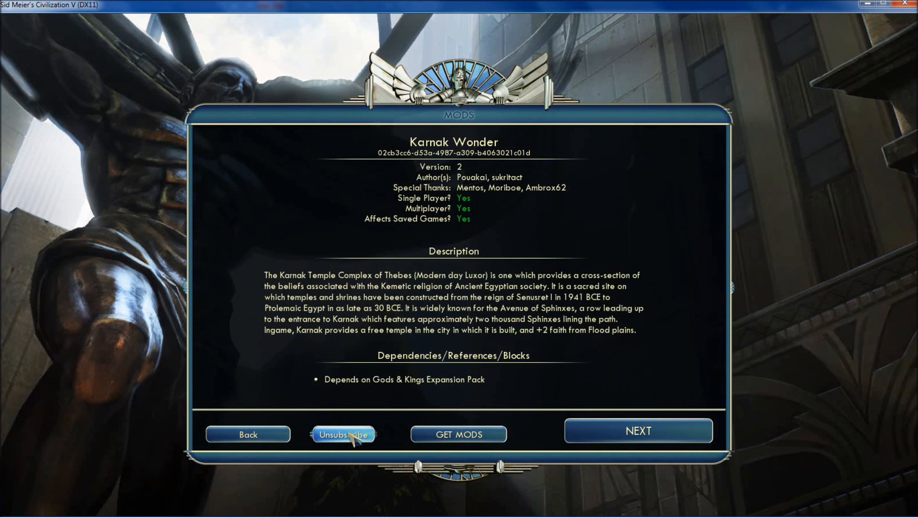
# Request unsubscribing Karnak Wonder, dismiss the confirmation, and return to the list
pyautogui.click(344, 435)
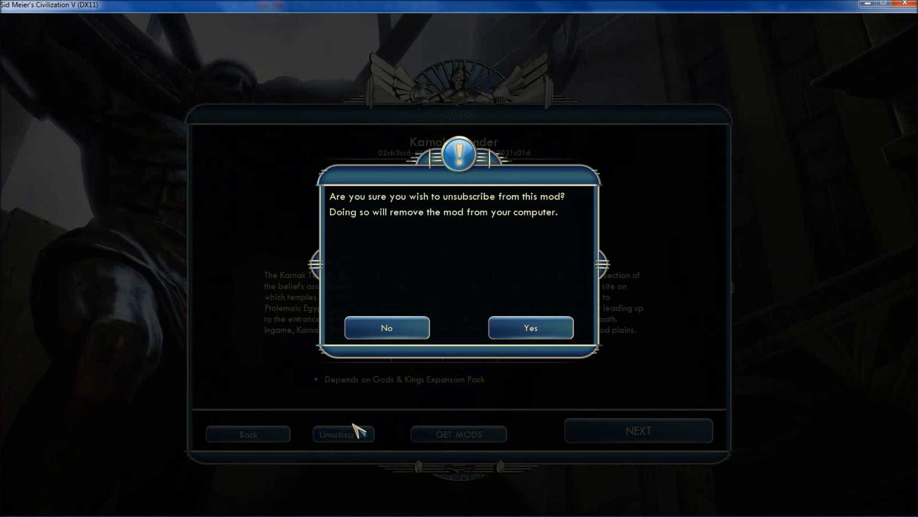
pyautogui.click(386, 327)
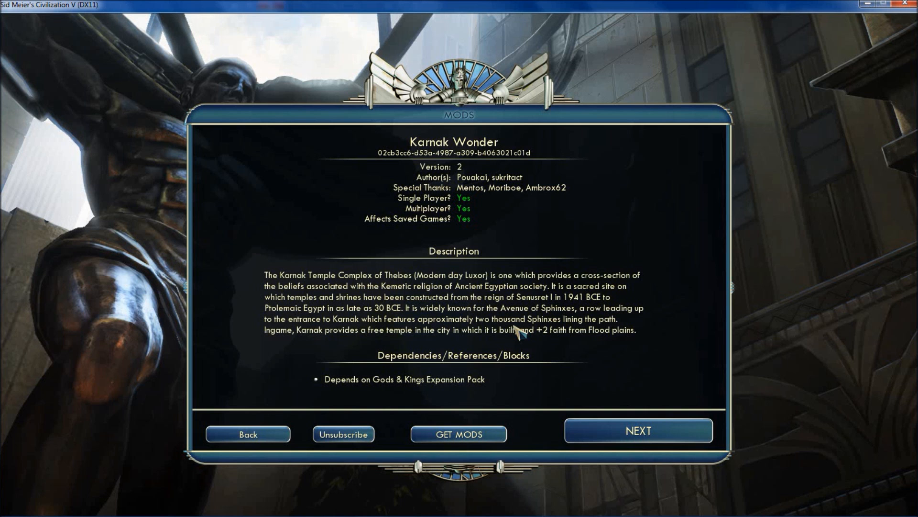
pyautogui.moveTo(317, 423)
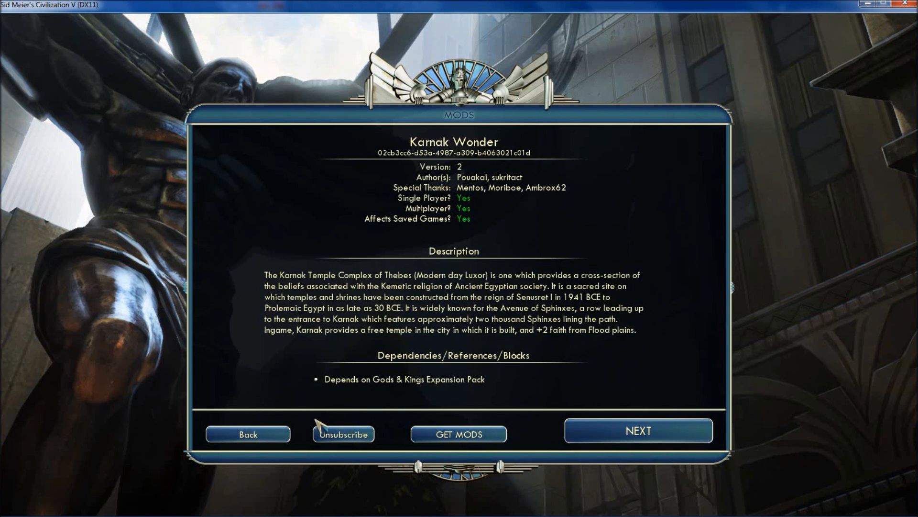
pyautogui.click(247, 434)
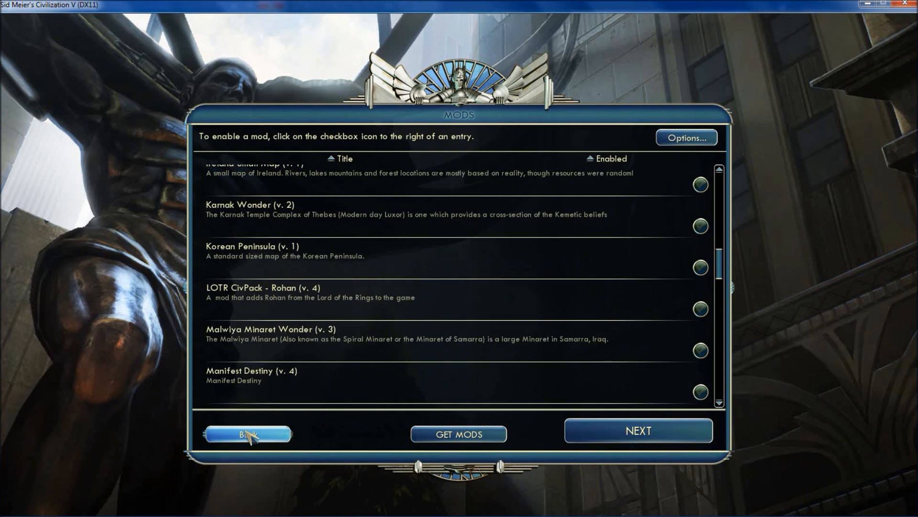
# Reopen Karnak Wonder, confirm unsubscribing and removal, and return to the updated mods list
pyautogui.click(238, 204)
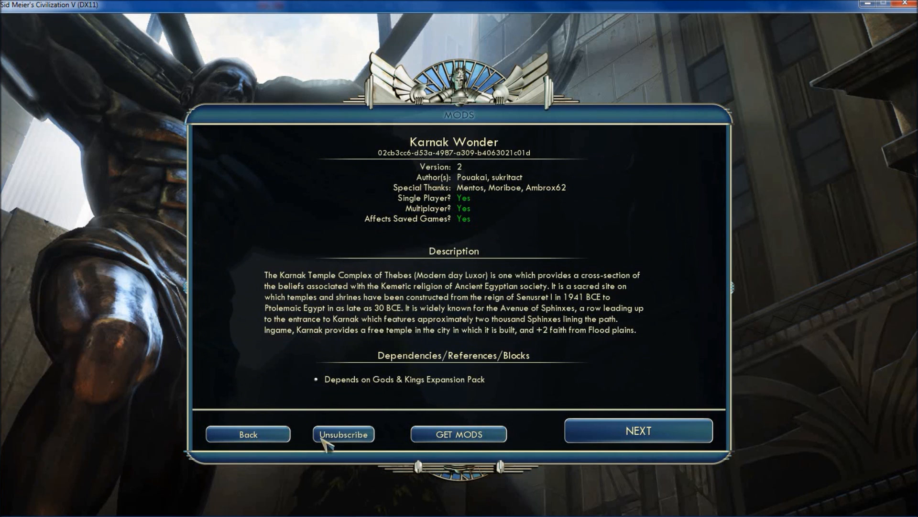
pyautogui.click(343, 434)
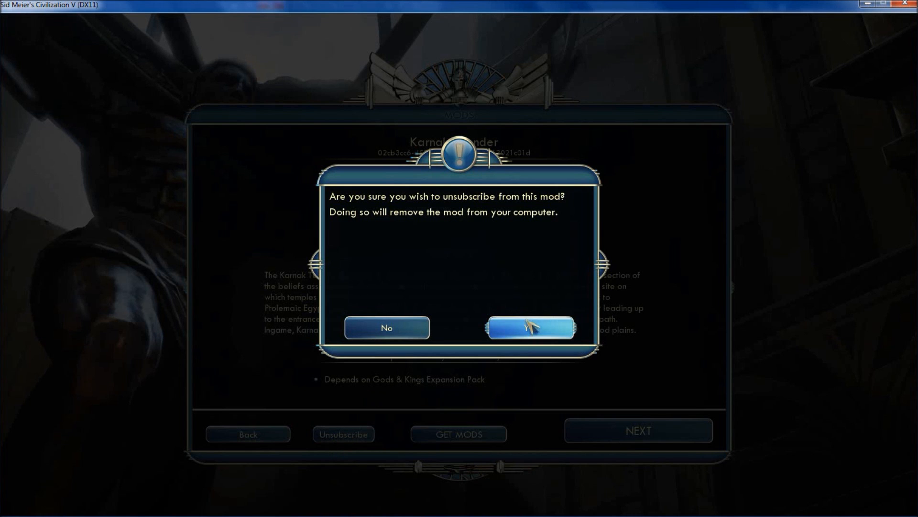
pyautogui.click(386, 328)
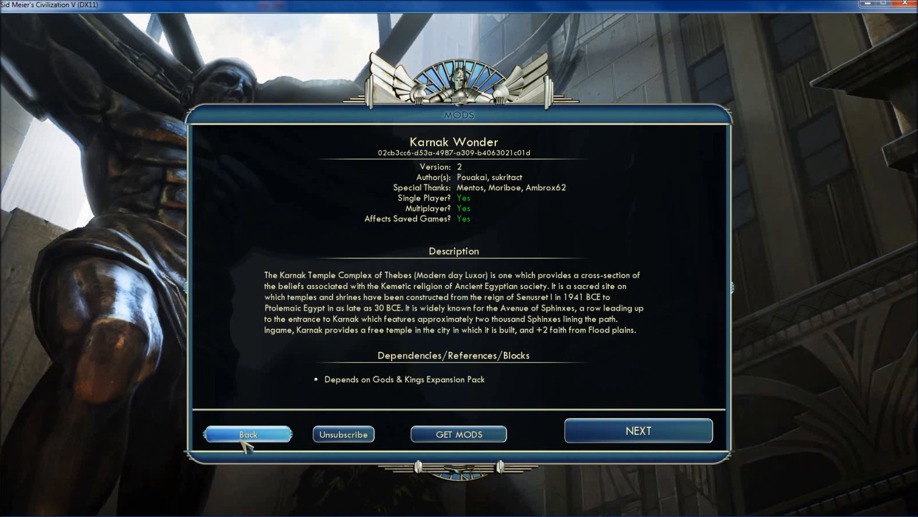
pyautogui.click(247, 434)
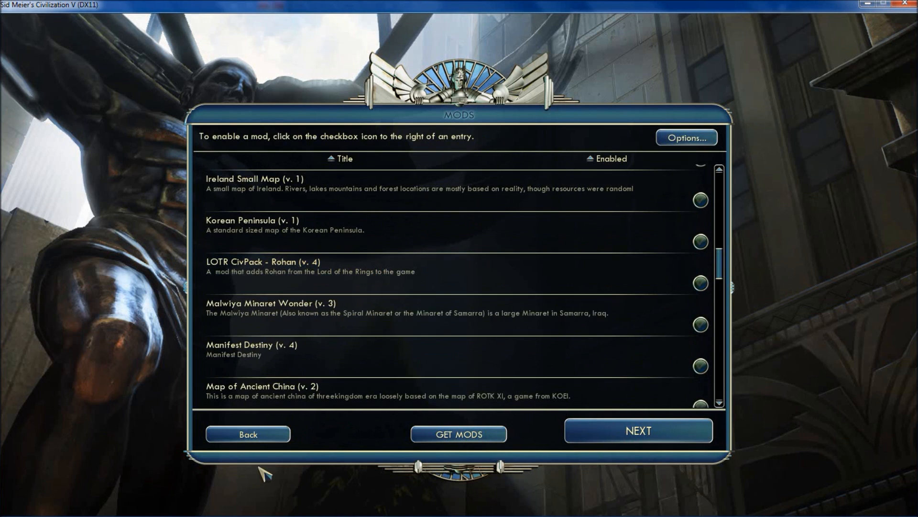
pyautogui.moveTo(364, 230)
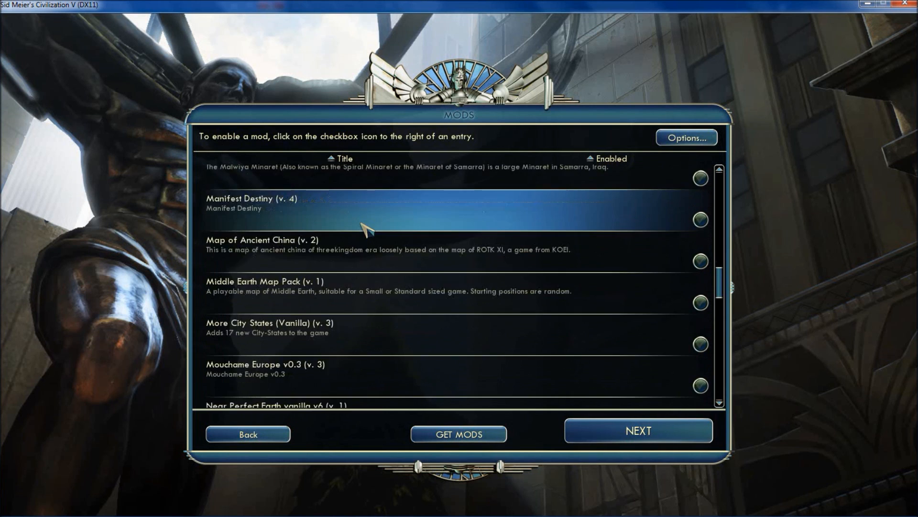
# Scroll the mods list toward Special Forces Mod and go back to the main menu
pyautogui.scroll(-3)
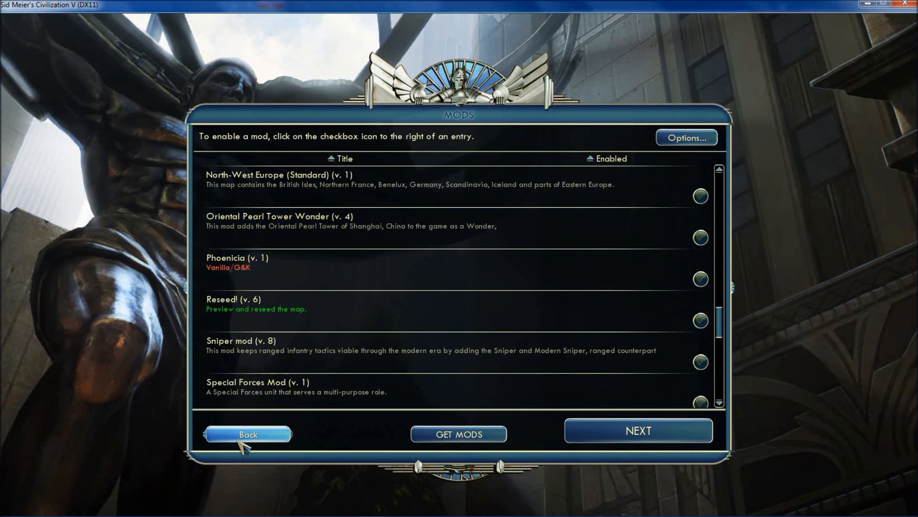
pyautogui.click(247, 434)
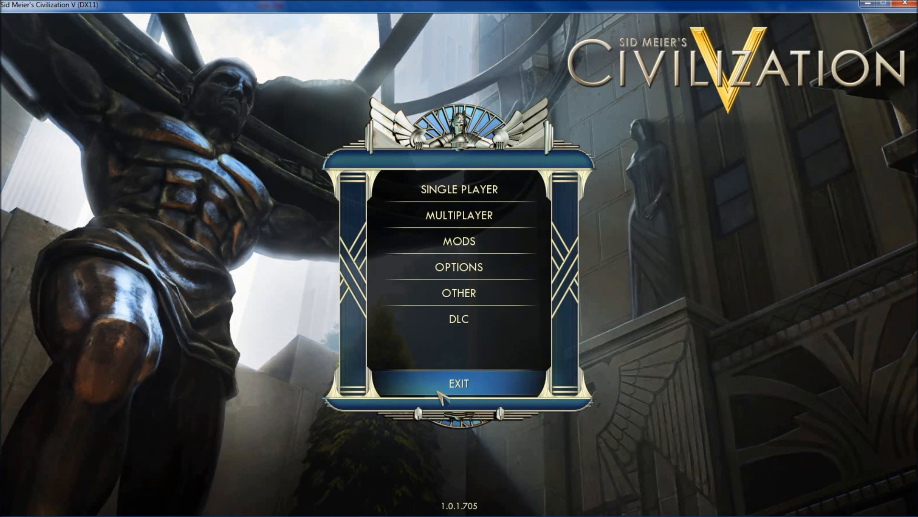